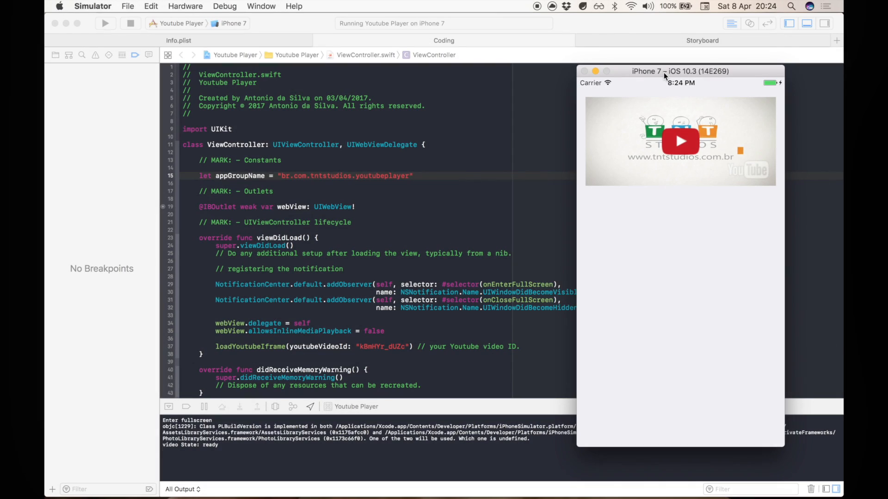
mouse_move(689, 151)
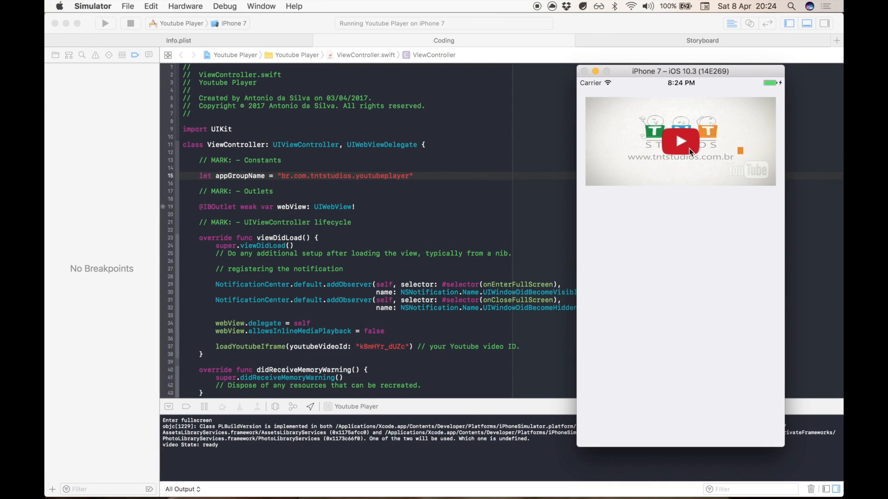
- Play the embedded YouTube video full screen in Simulator, then tap Done to exit
left_click(681, 142)
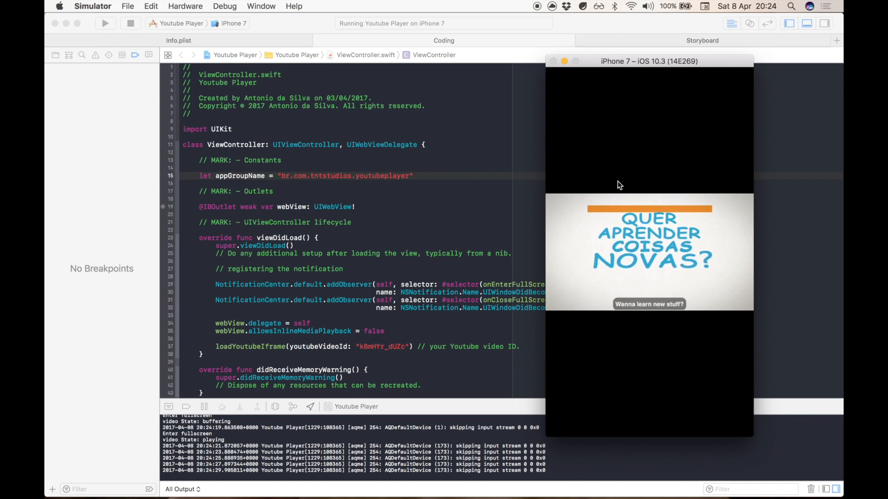
left_click_drag(649, 61, 658, 223)
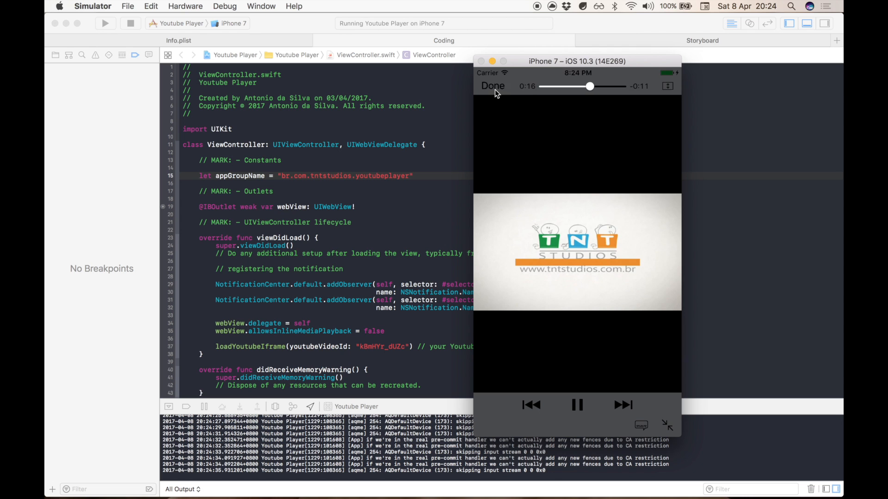
left_click(492, 86)
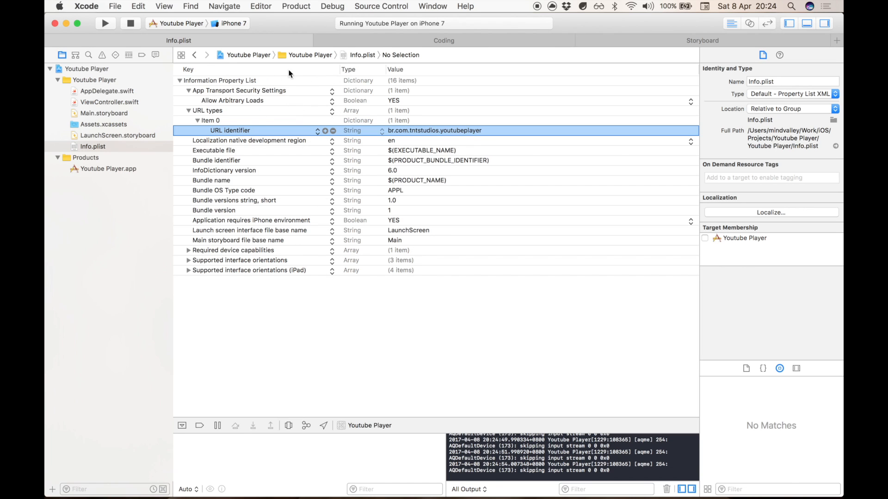
- Review Allow Arbitrary Loads and the URL identifier in Info.plist, then show Main.storyboard
left_click(232, 100)
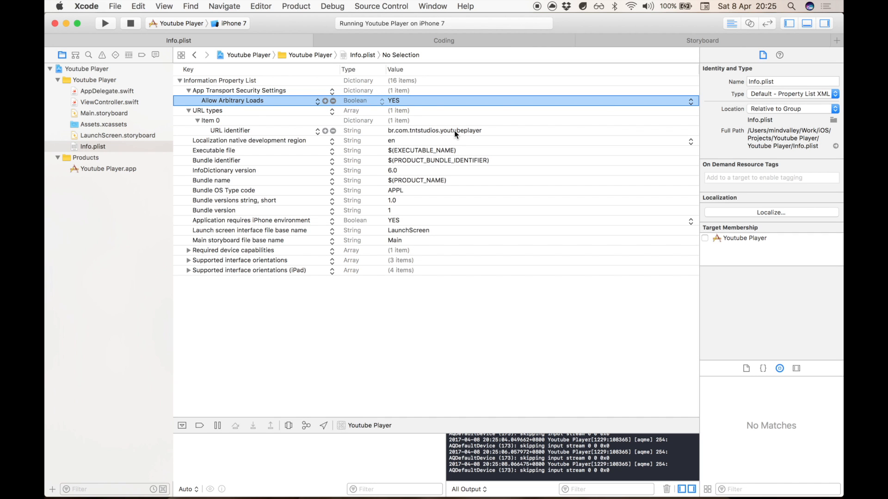
left_click(251, 130)
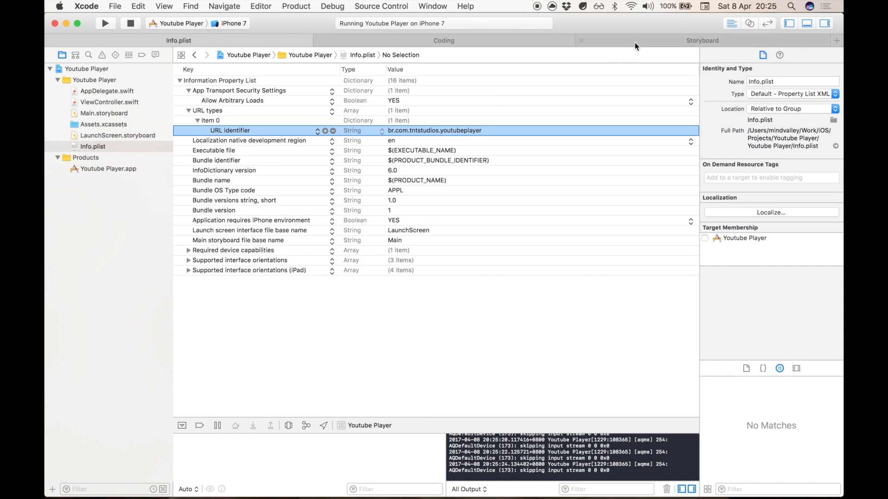
left_click(702, 39)
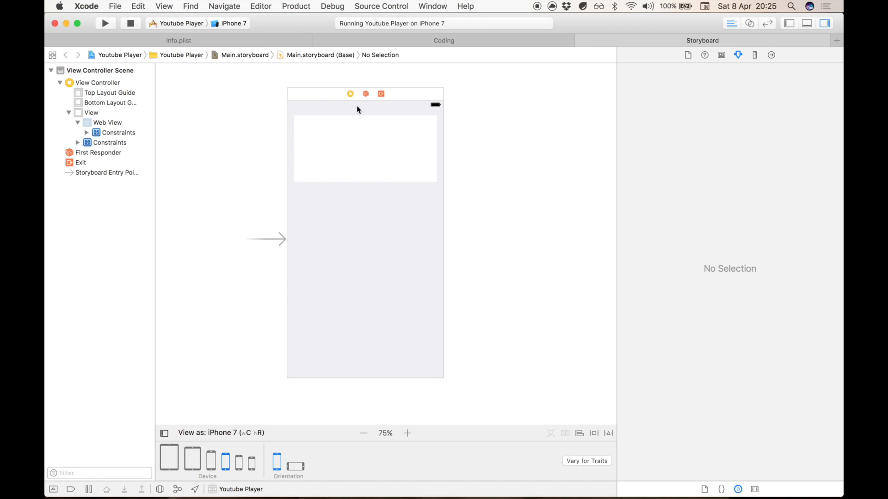
- Show the Web View's Connections inspector with its webView outlet and delegate wired to View Controller
left_click(350, 95)
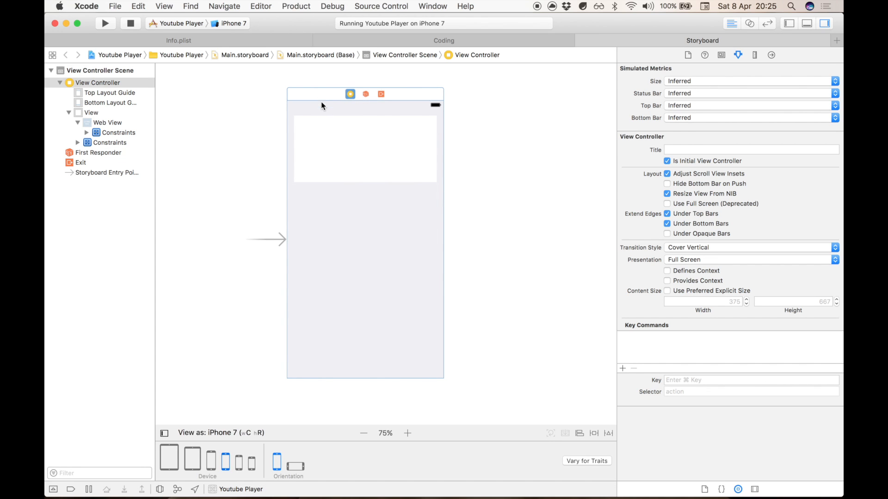
mouse_move(358, 116)
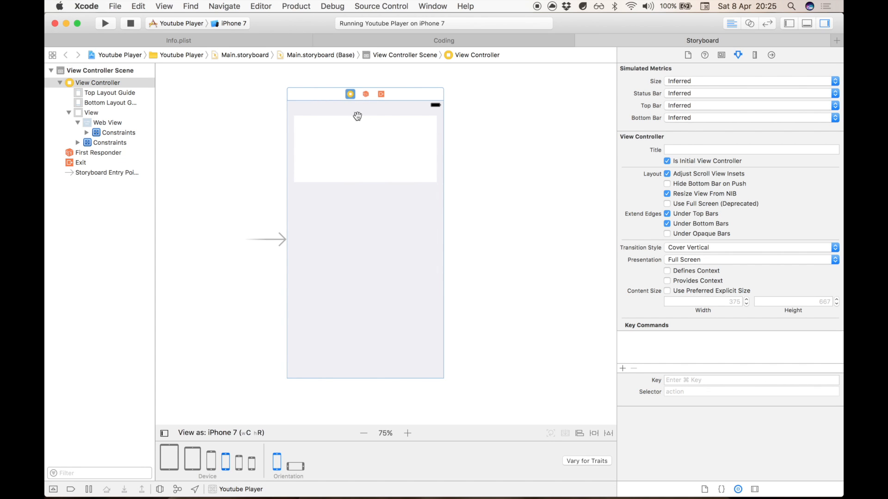
left_click(106, 122)
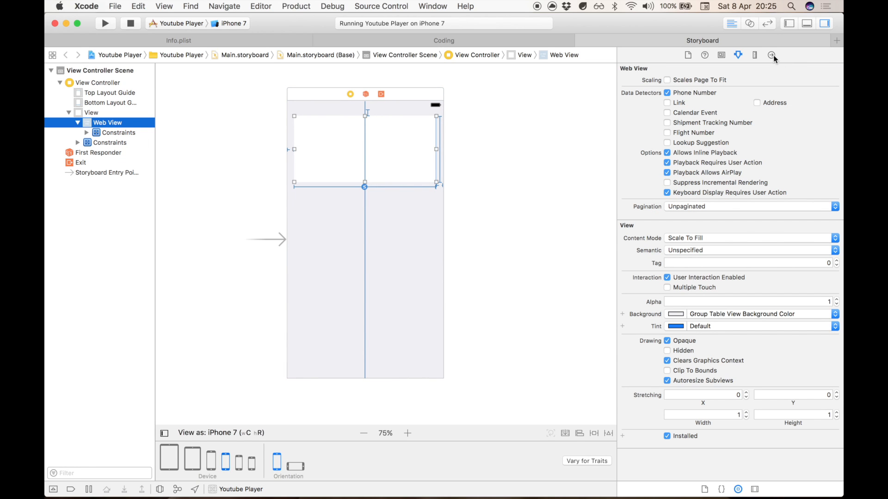
left_click(772, 55)
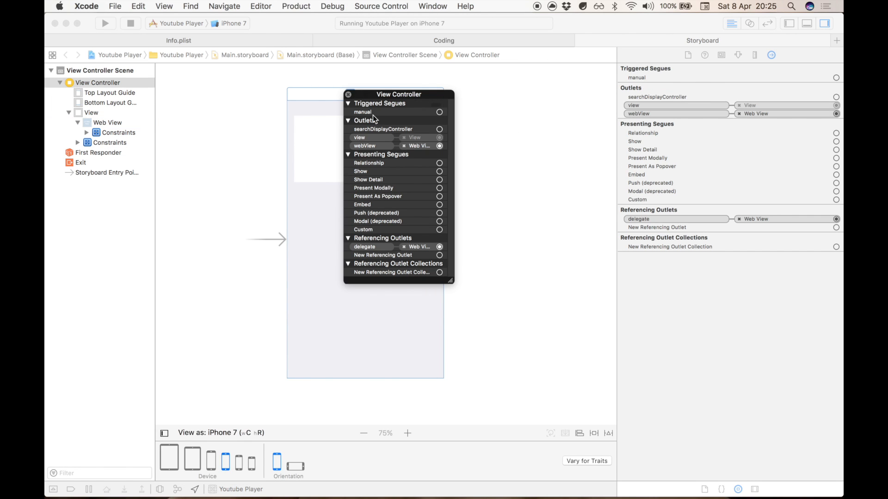
left_click(103, 122)
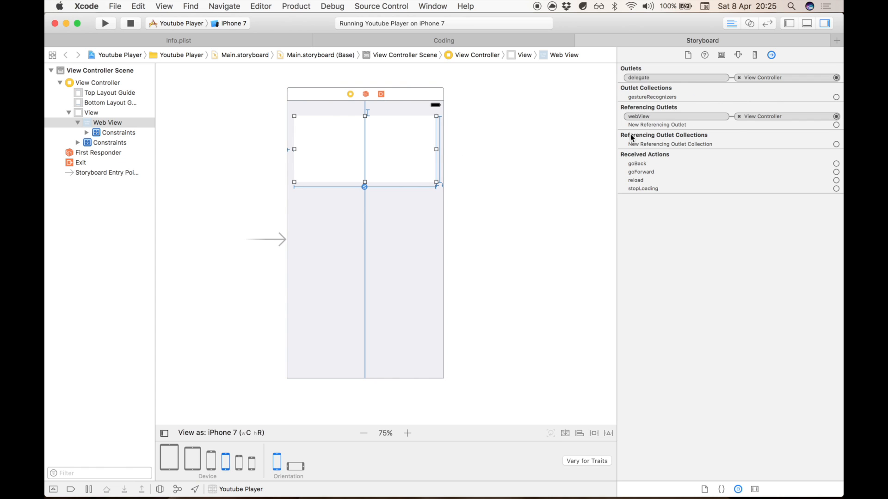
mouse_move(523, 139)
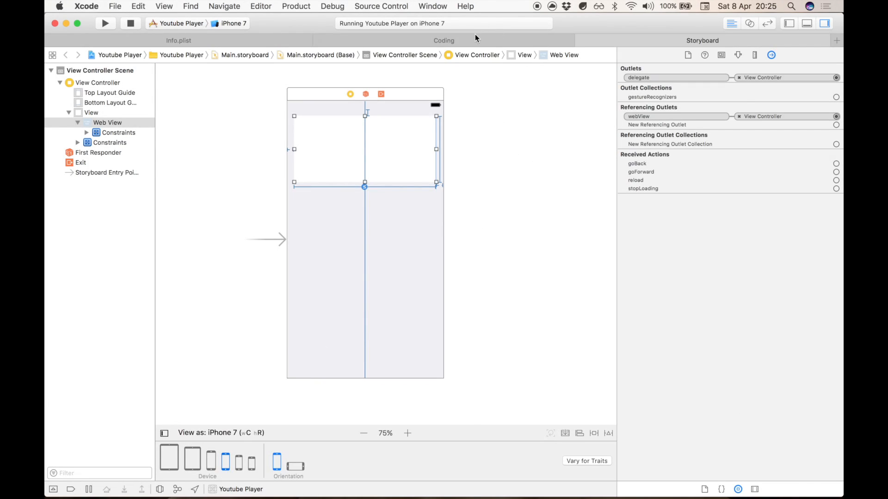
- Walk through ViewController.swift: UIWebView outlet, YouTube video ID string, delegate method and loadYoutubeIframe
left_click(444, 40)
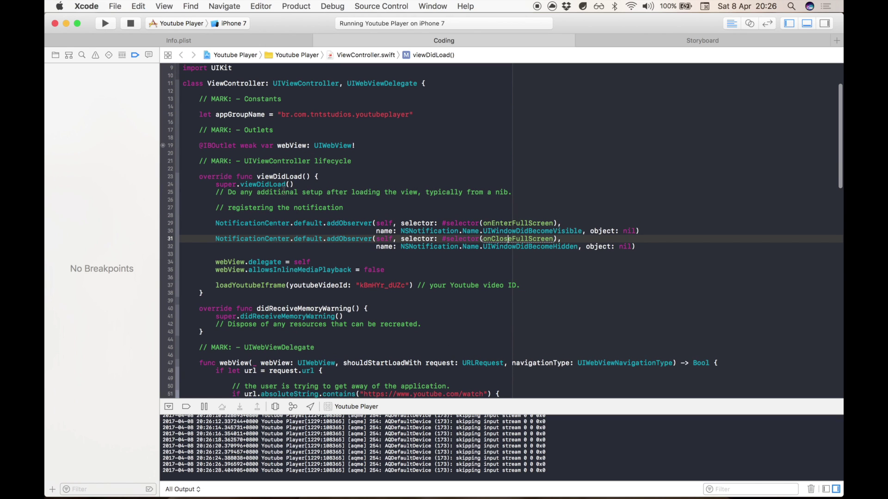
double_click(333, 145)
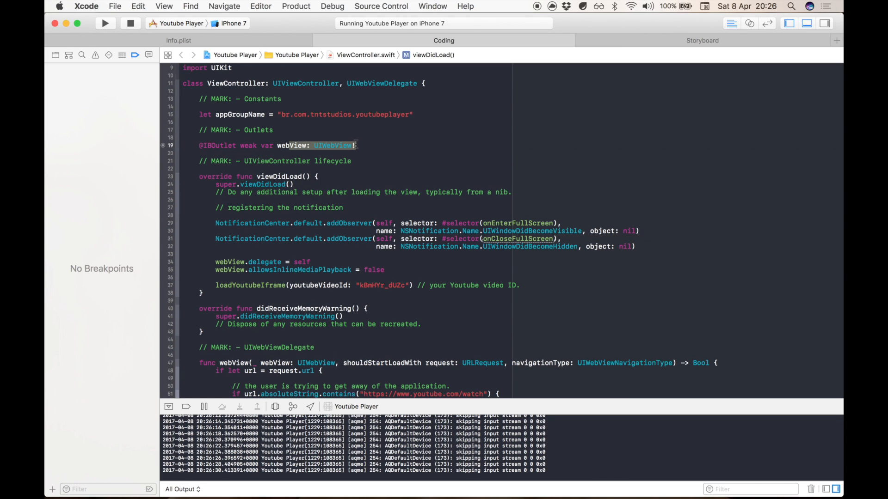
scroll("down", 3)
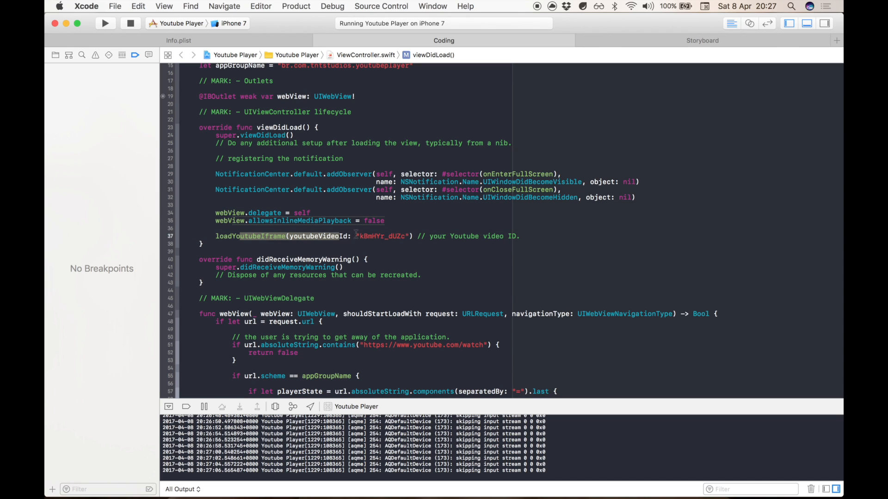
double_click(383, 236)
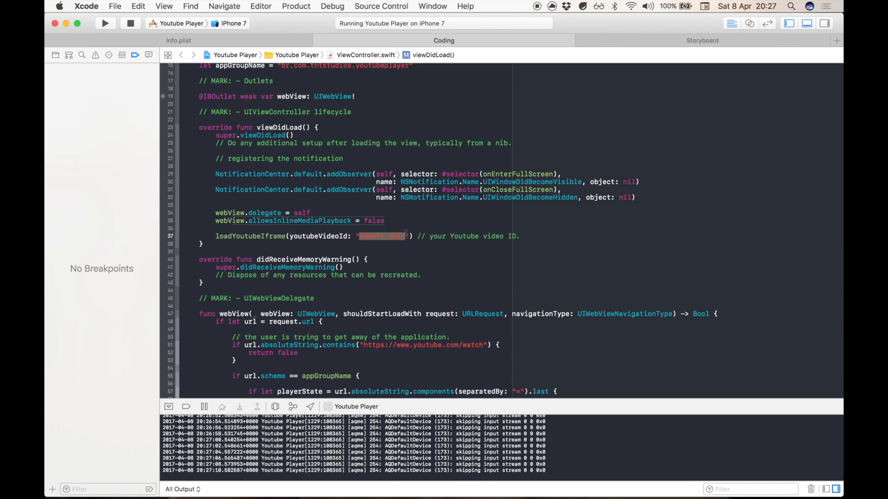
scroll("down", 3)
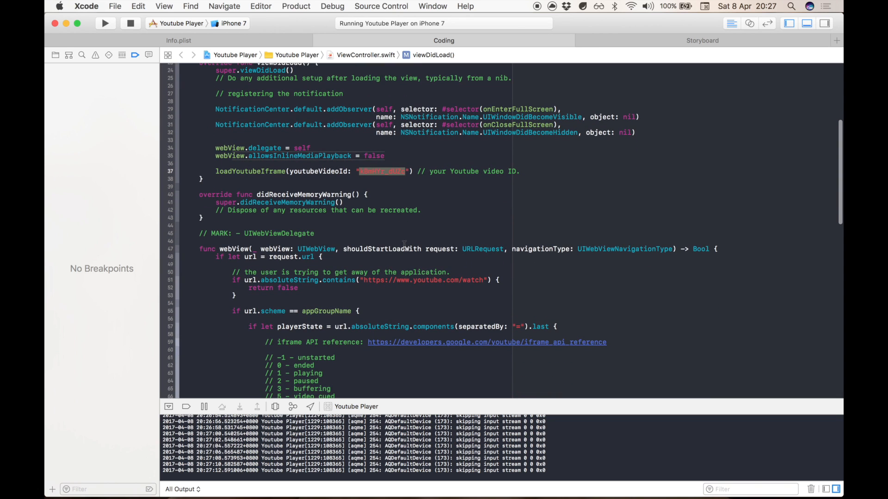
scroll("down", 3)
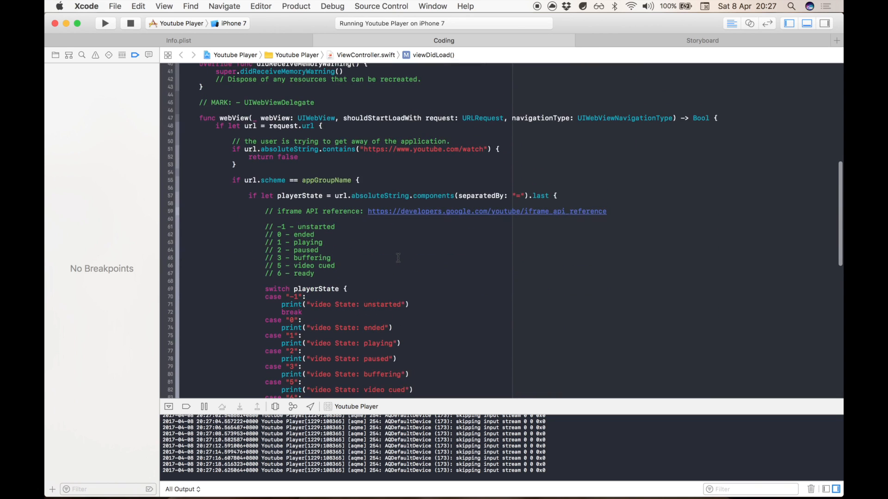
scroll("down", 3)
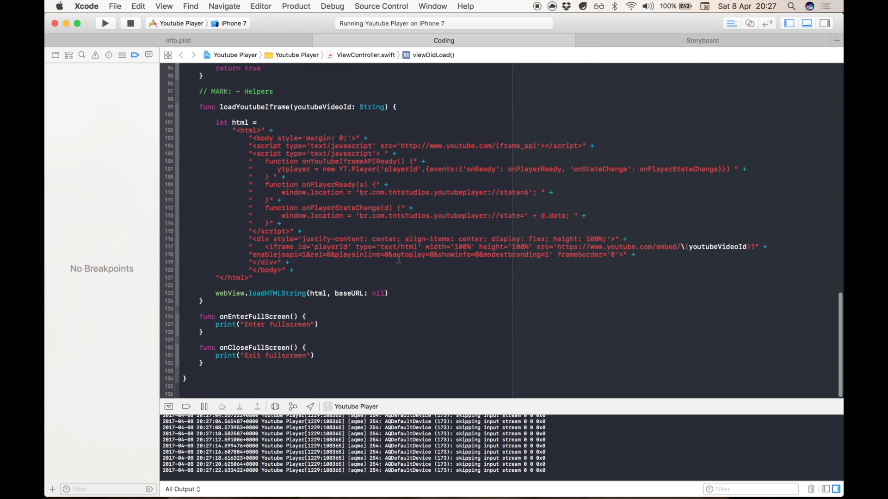
- Review the loadYoutubeIframe HTML and onYouTubeIframeAPIReady, then show URL identifier br.com.tntstudios.youtubeplayer
double_click(255, 107)
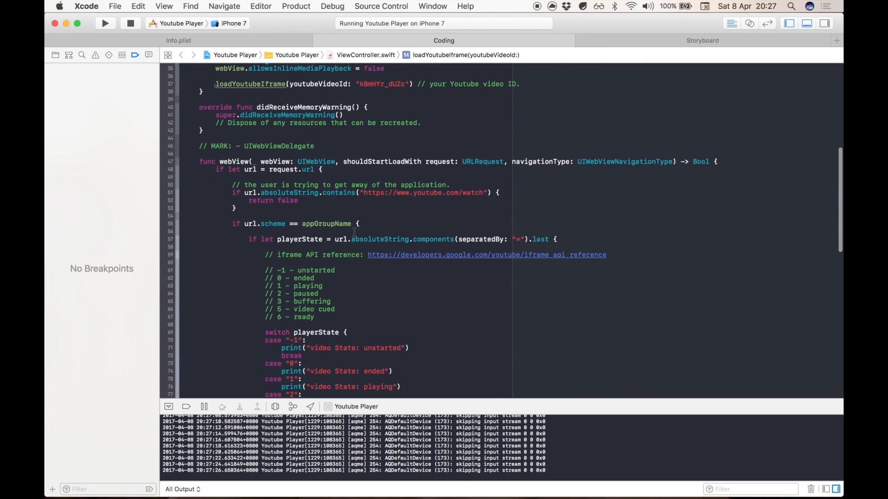
scroll("down", 3)
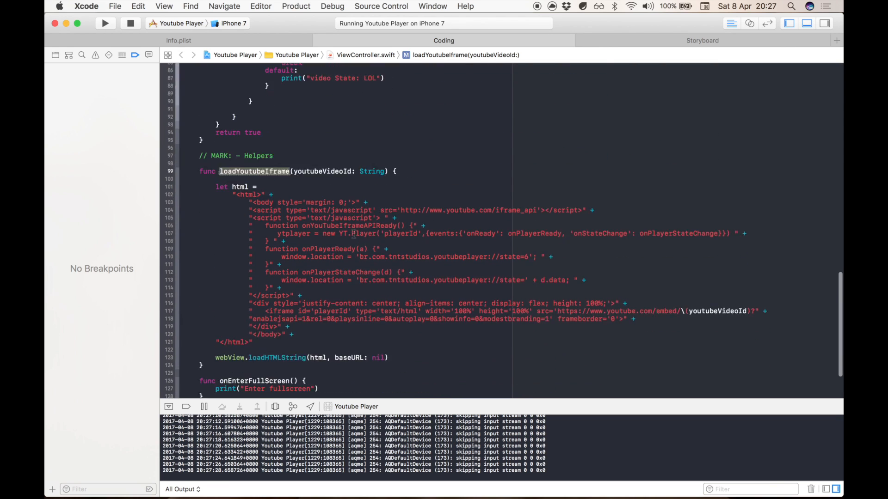
scroll("down", 3)
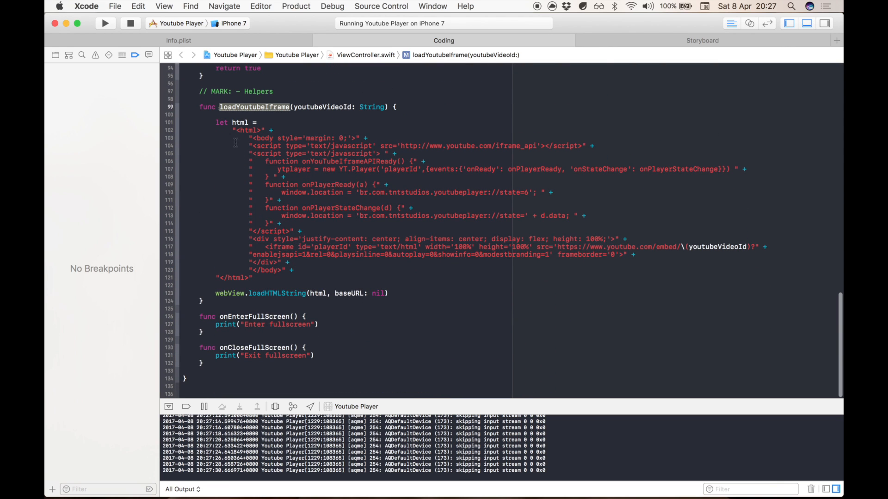
left_click_drag(244, 130, 237, 281)
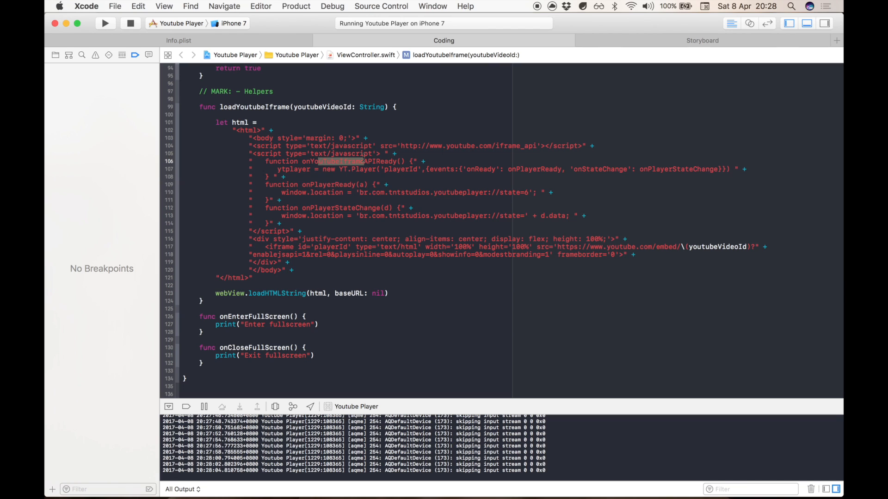
double_click(421, 192)
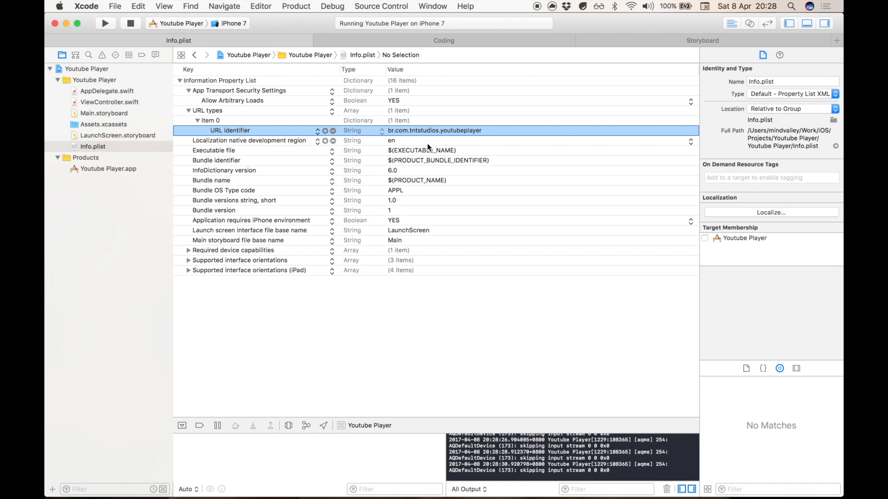
- Return to the loadYoutubeIframe helper at the onPlayerStateChange redirect line
left_click(444, 40)
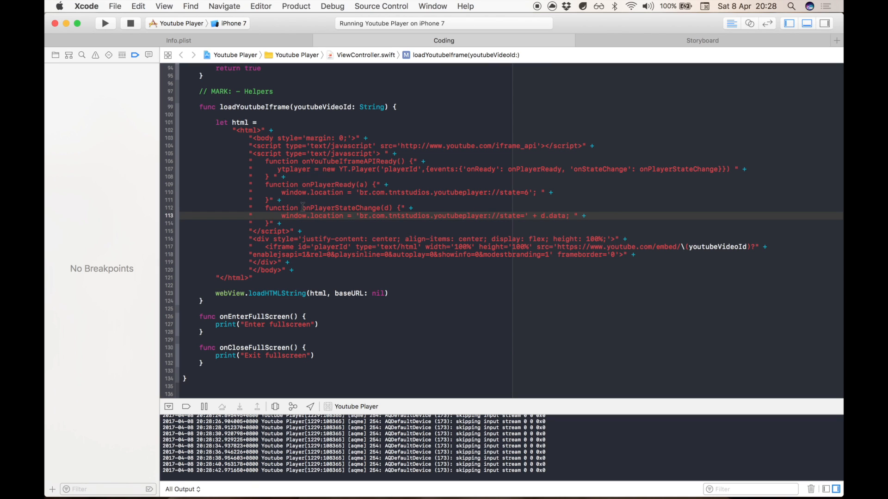
double_click(340, 207)
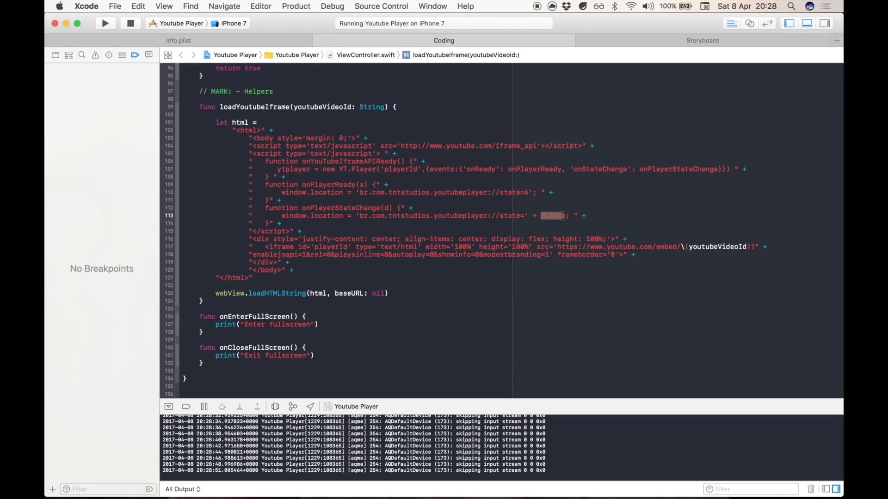
scroll("down", 3)
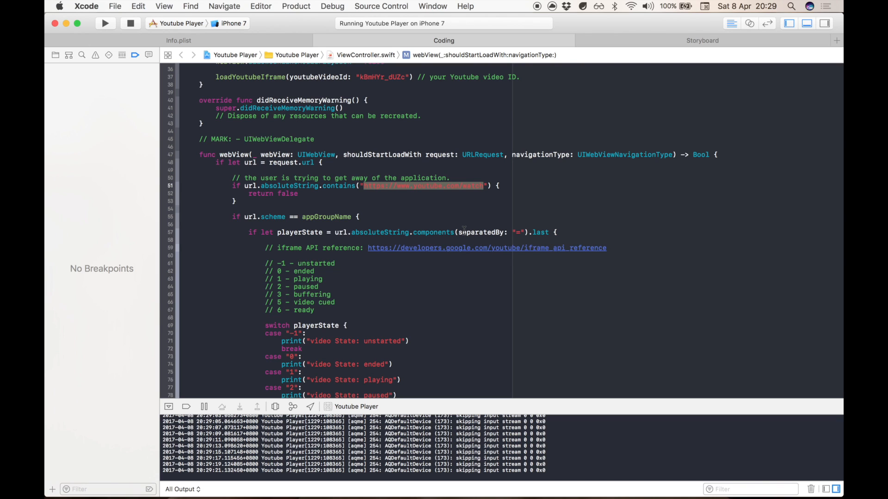
mouse_move(504, 490)
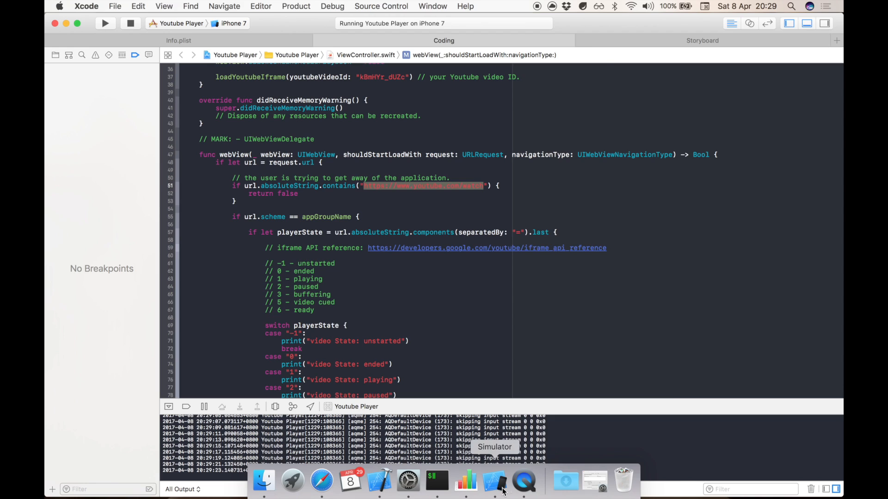
- Bring the running Simulator forward and select the 'video State' text from a print call for console filtering
left_click(495, 485)
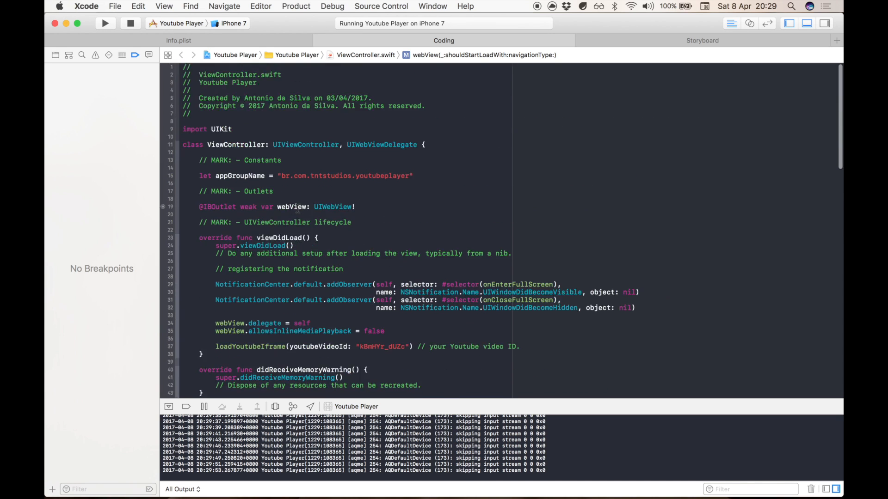
double_click(345, 176)
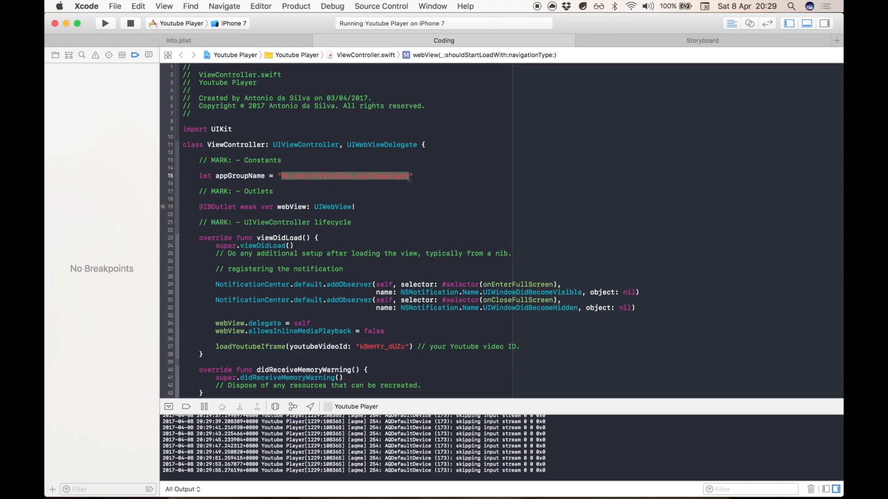
scroll("down", 3)
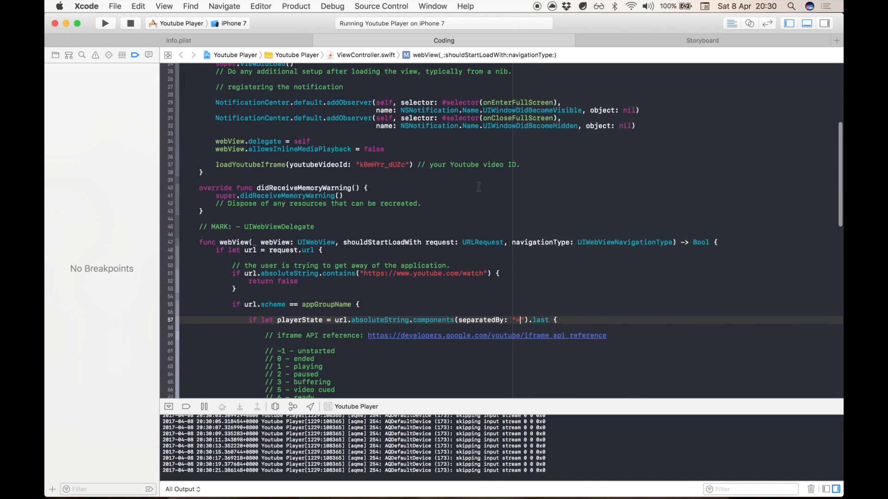
scroll("down", 3)
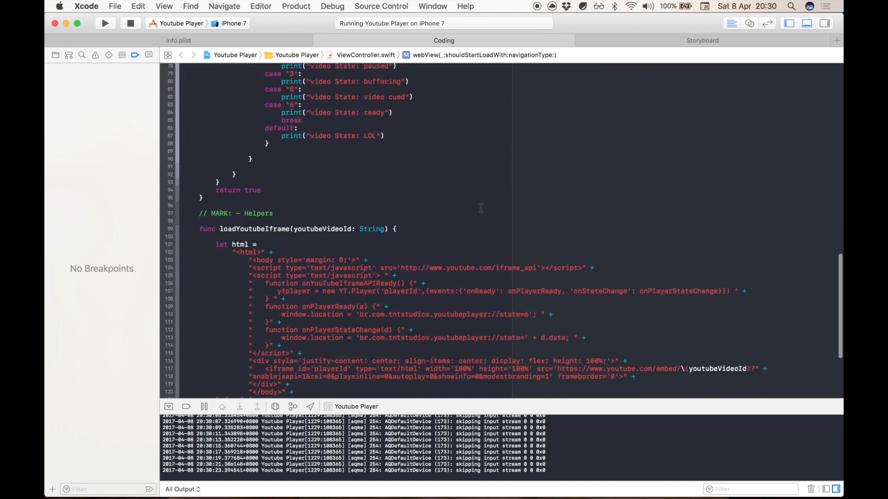
scroll("down", 3)
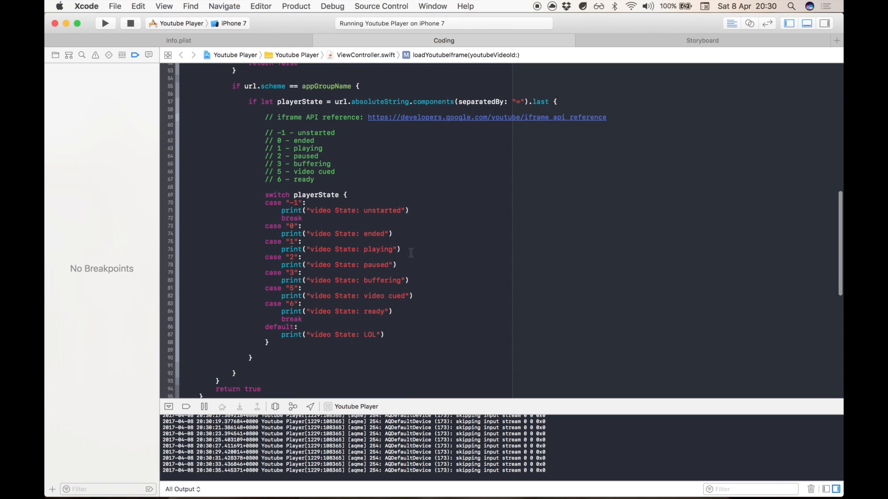
double_click(331, 234)
type("video State")
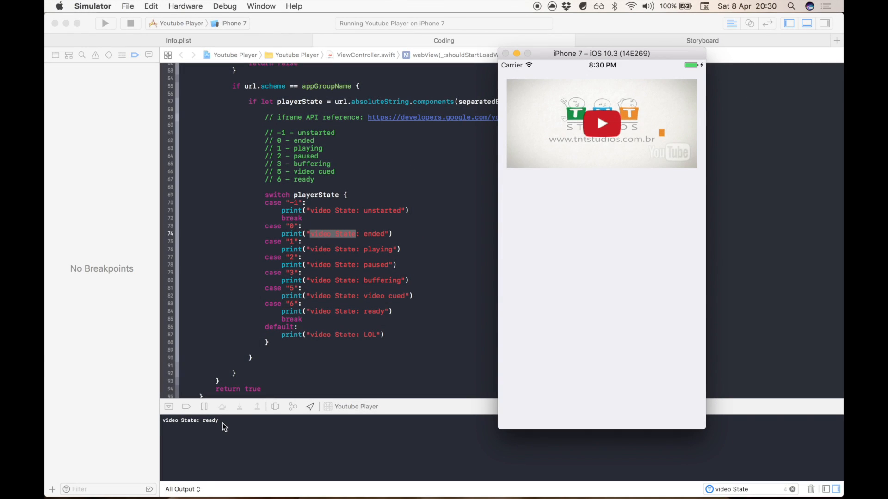
mouse_move(595, 132)
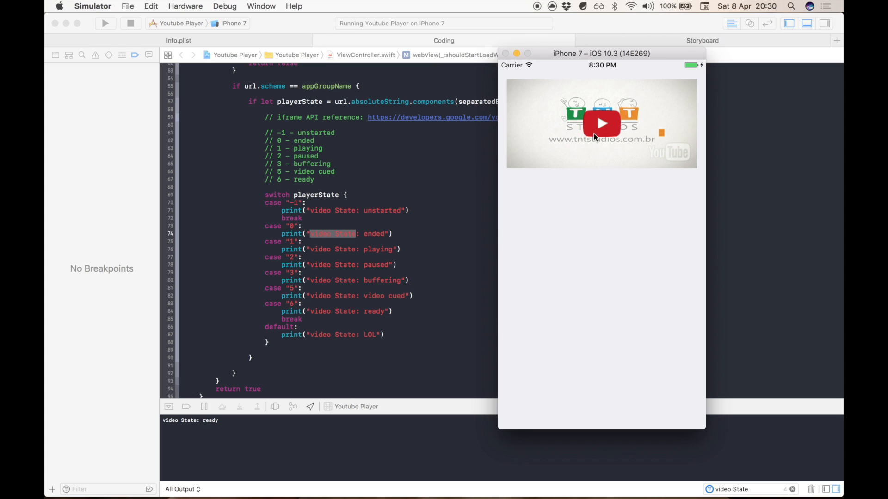
- Play, pause and resume the video in Simulator so the console logs buffering, playing and paused
left_click(601, 123)
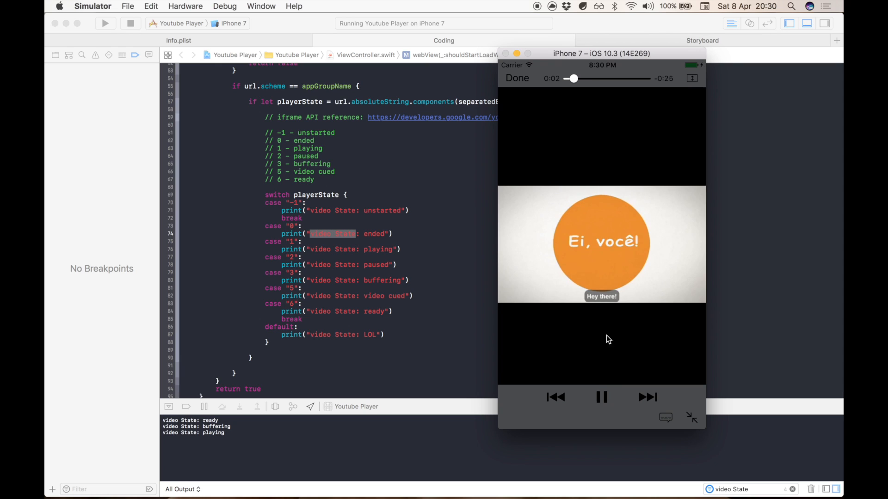
left_click(601, 397)
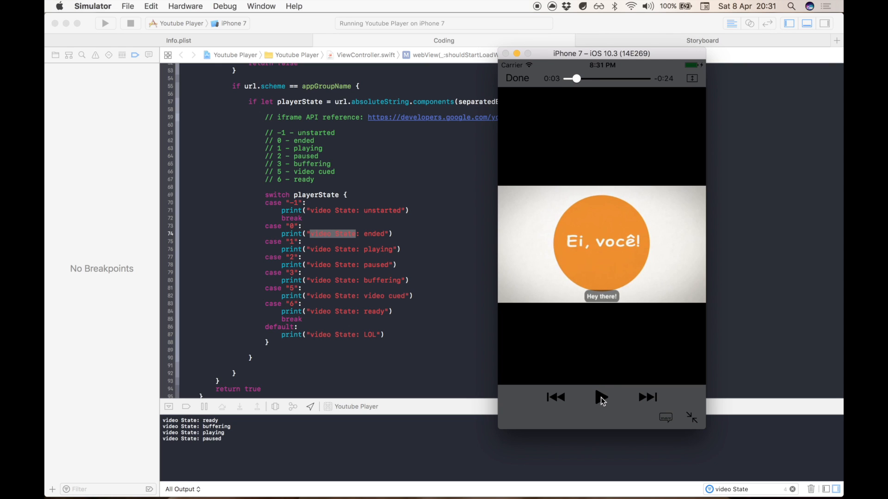
mouse_move(603, 425)
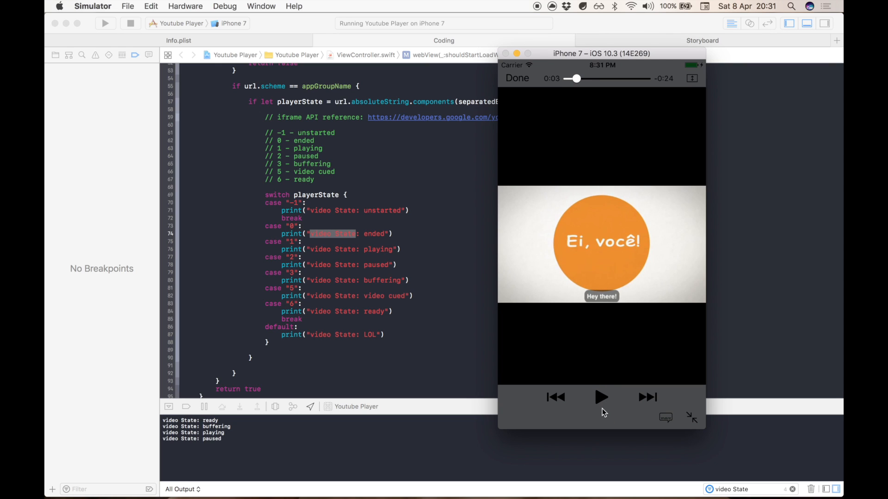
left_click(601, 398)
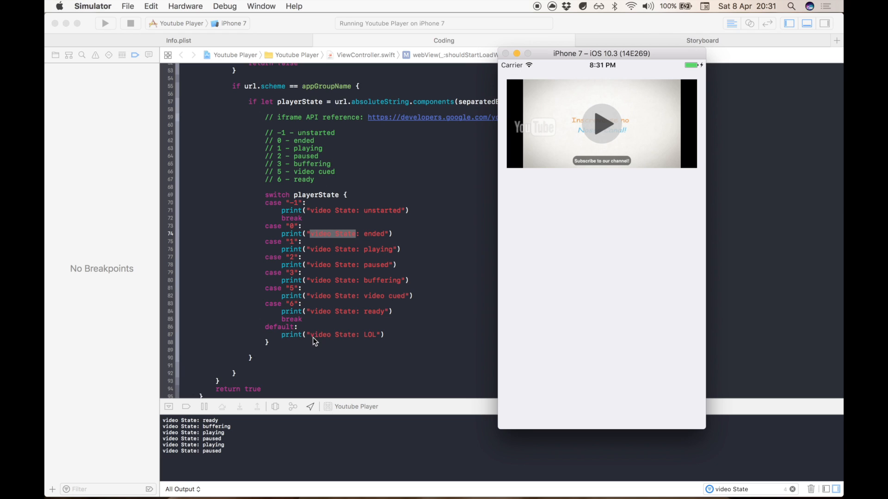
scroll("down", 3)
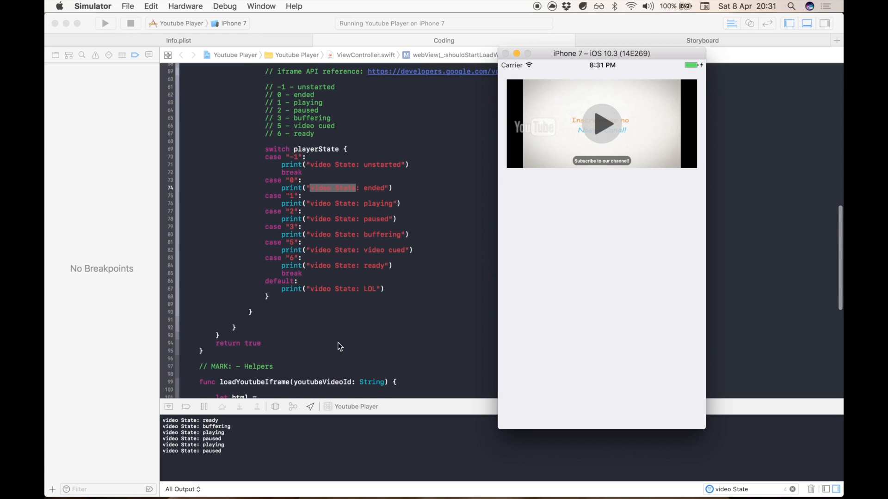